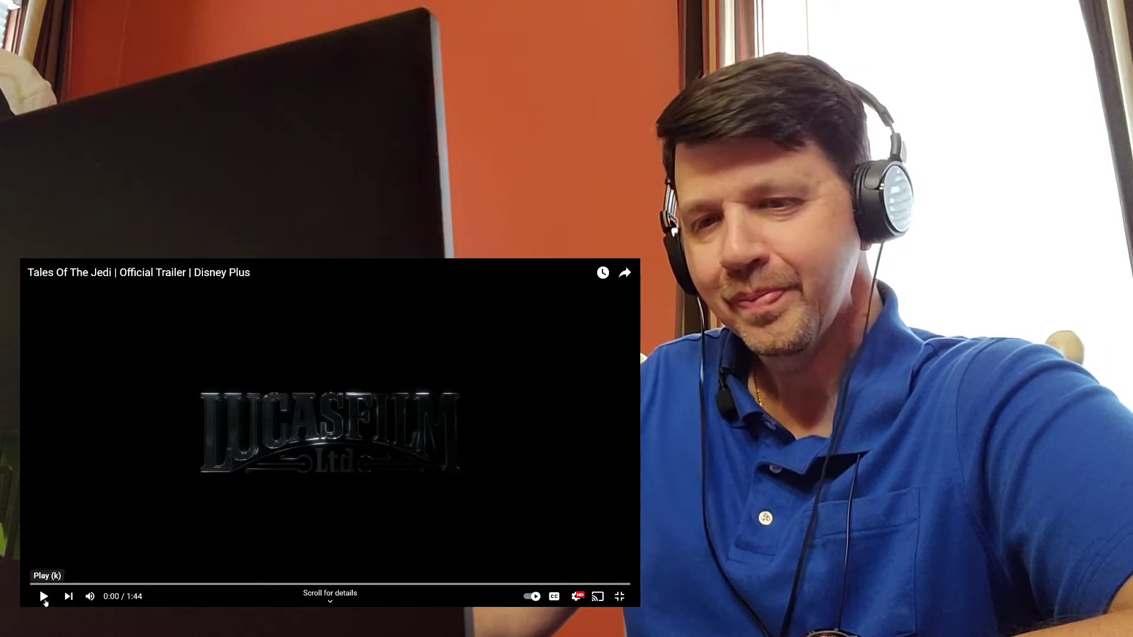
Step: Play the Tales of the Jedi trailer from the Lucasfilm opening through to the Disney logo
left_click(43, 597)
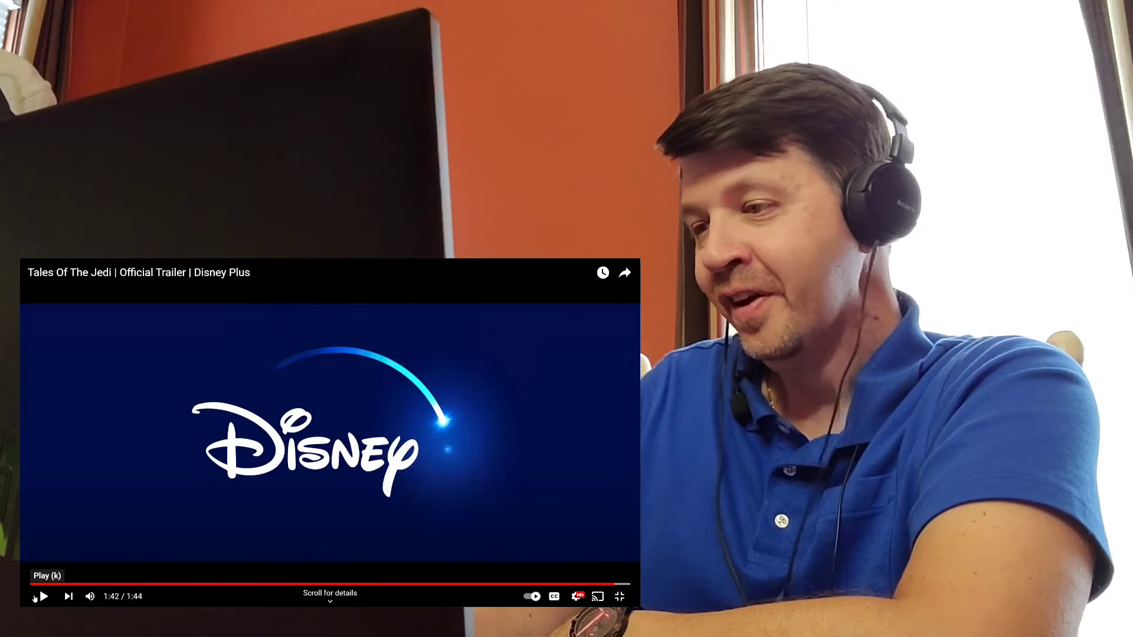
mouse_move(615, 584)
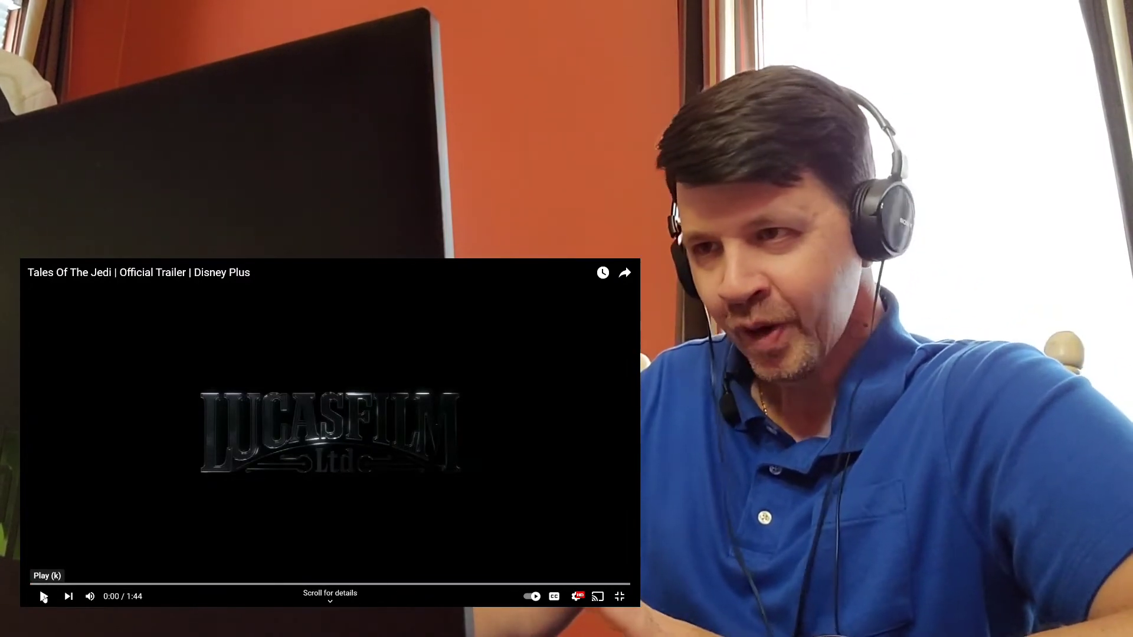
Step: Replay the trailer from 0:00 so its Lucasfilm opening runs again
left_click(43, 596)
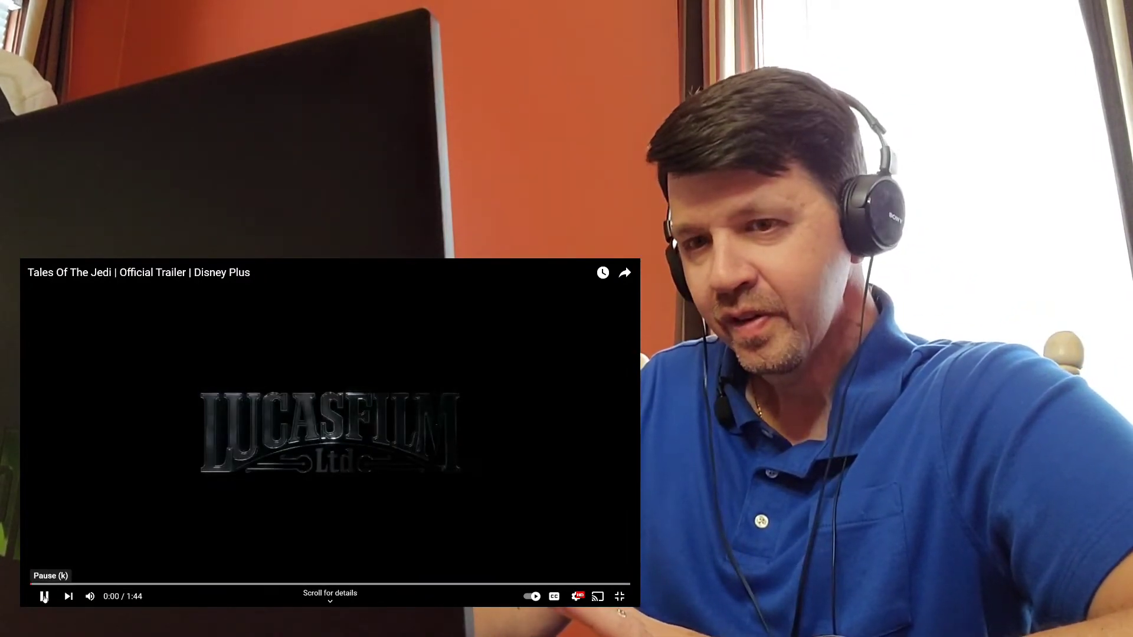